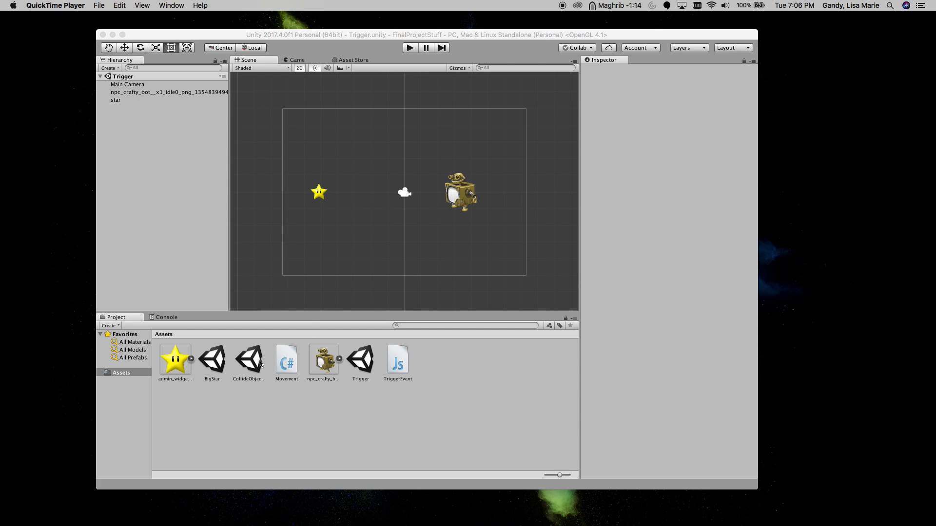
{"action": "mouse_move", "coordinate": [502, 240]}
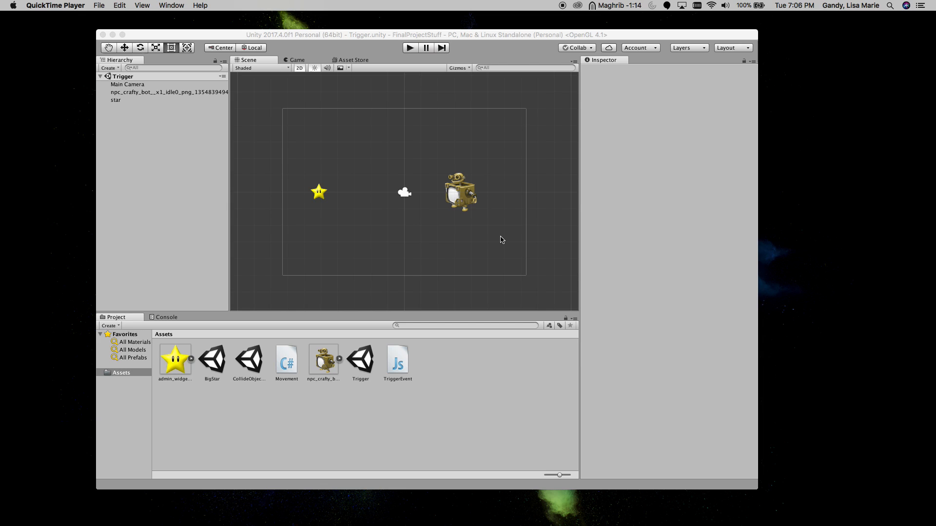
{"action": "mouse_move", "coordinate": [491, 193]}
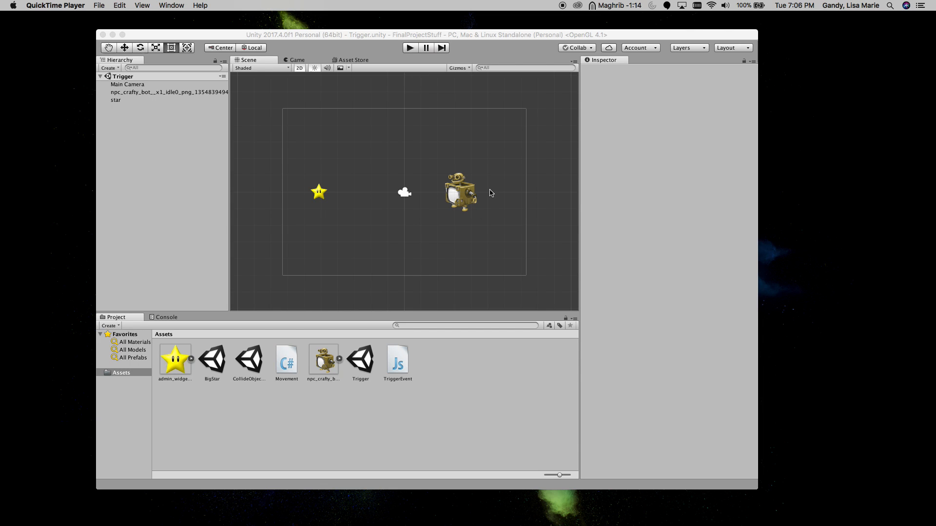
{"action": "mouse_move", "coordinate": [375, 364]}
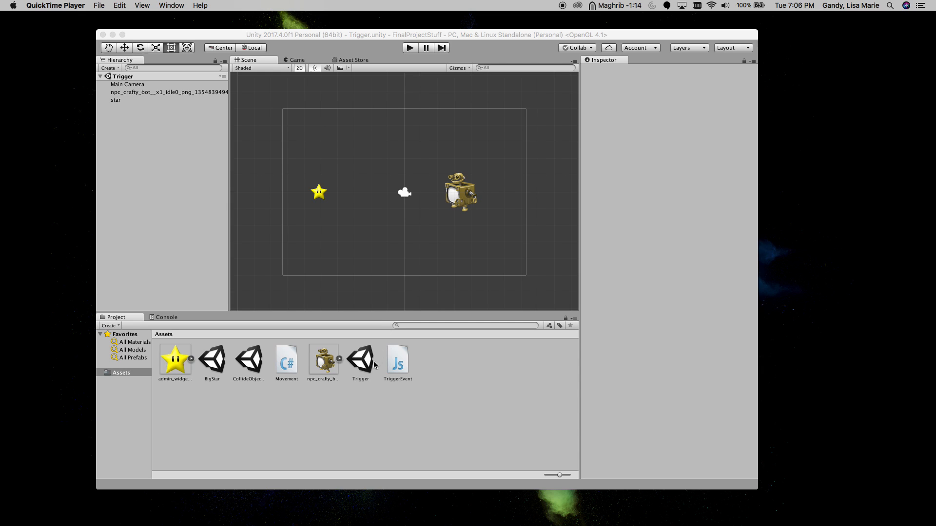
{"action": "mouse_move", "coordinate": [385, 240]}
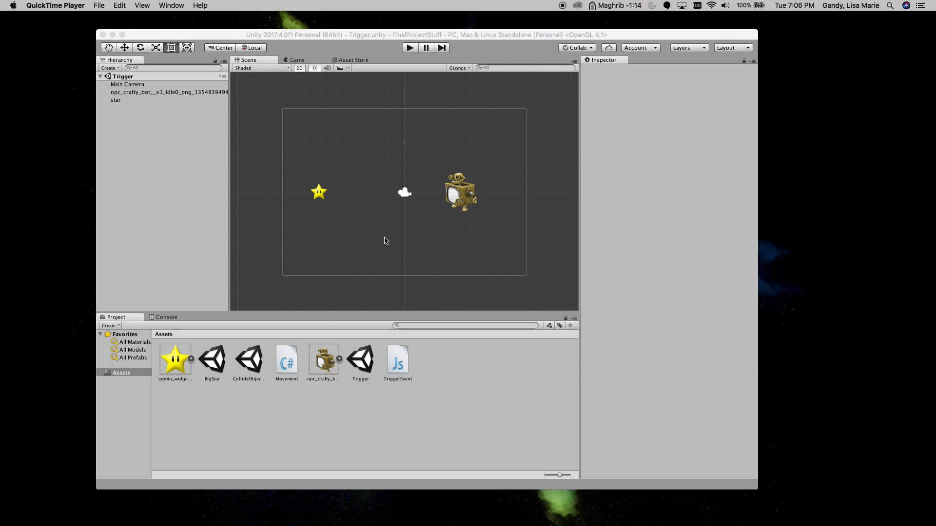
- Load the Trigger scene and inspect the star's Movement, Rigidbody 2D and Box Collider 2D components
{"action": "left_click", "coordinate": [359, 359]}
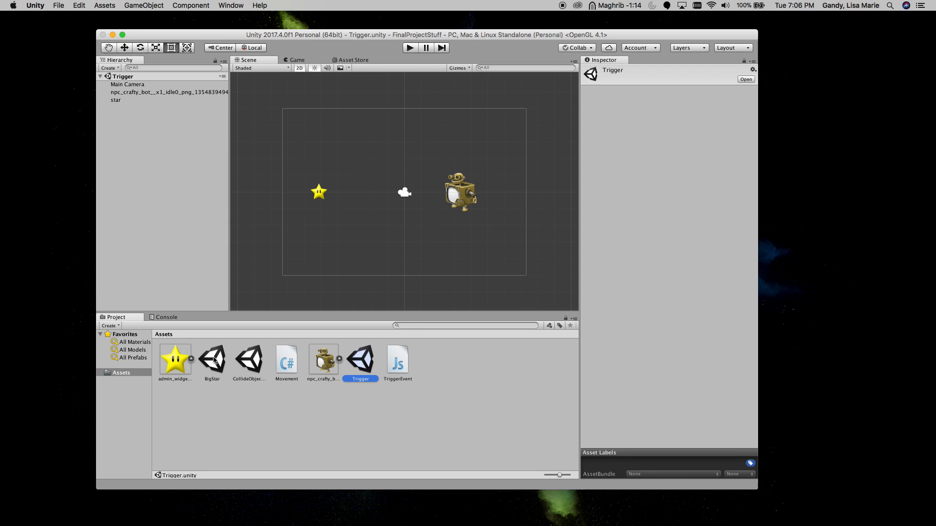
{"action": "double_click", "coordinate": [212, 359]}
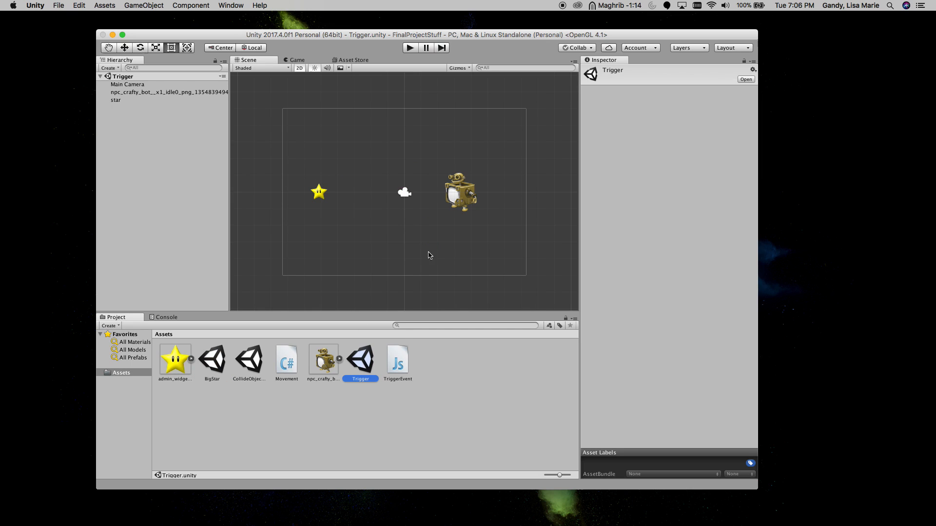
{"action": "mouse_move", "coordinate": [372, 262]}
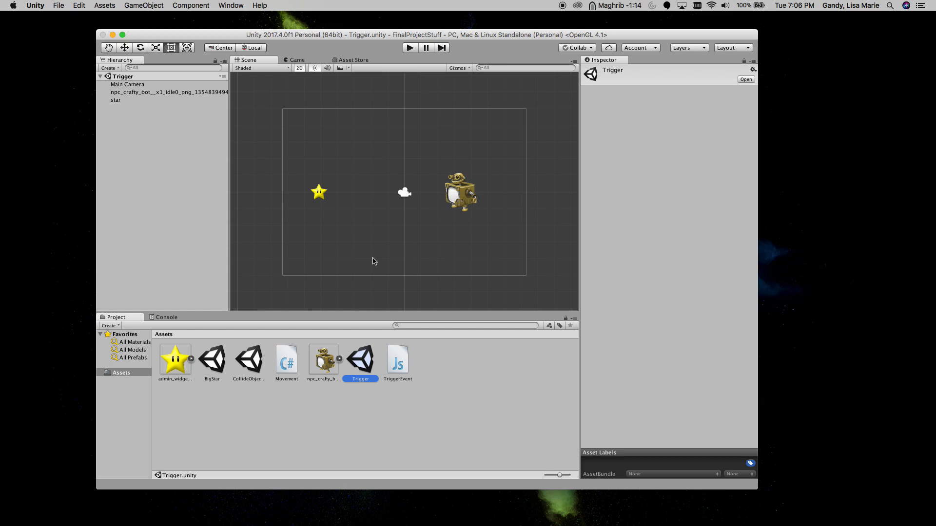
{"action": "left_click", "coordinate": [319, 192]}
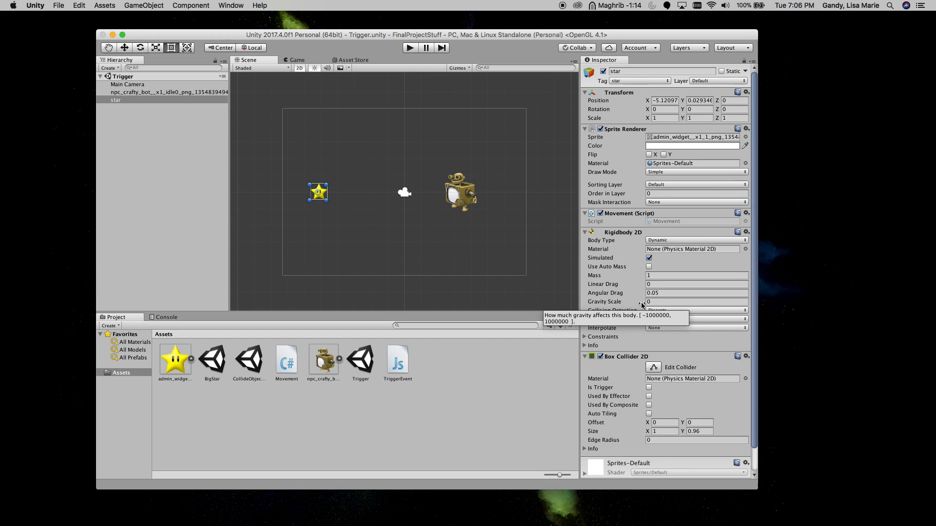
{"action": "left_click", "coordinate": [692, 301]}
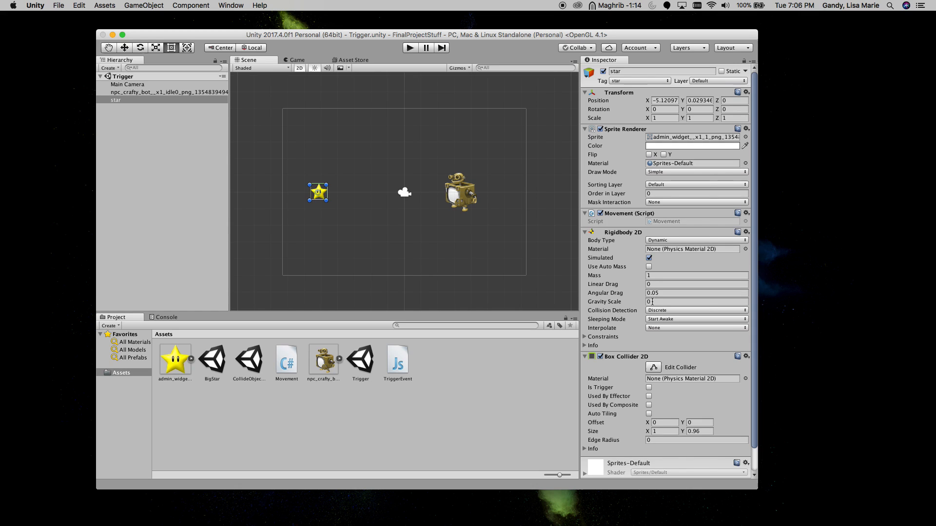
{"action": "mouse_move", "coordinate": [486, 213]}
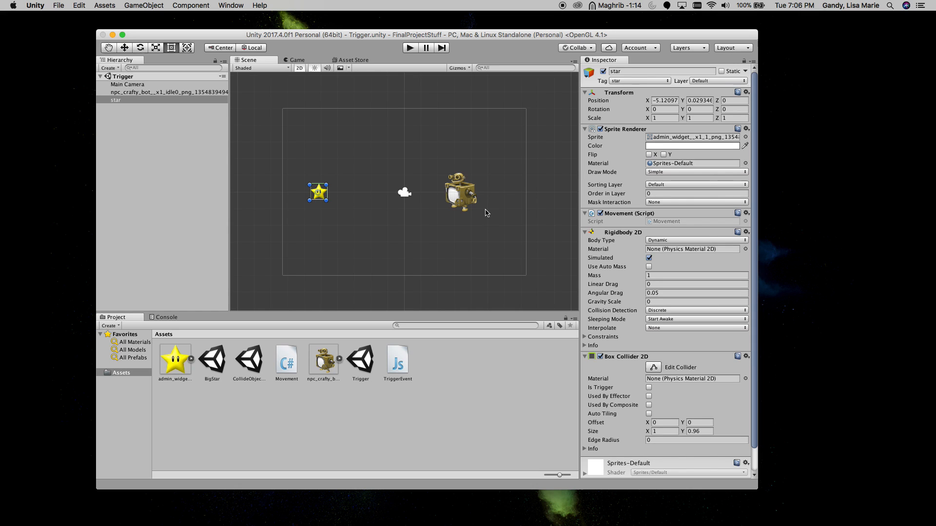
{"action": "left_click", "coordinate": [459, 193]}
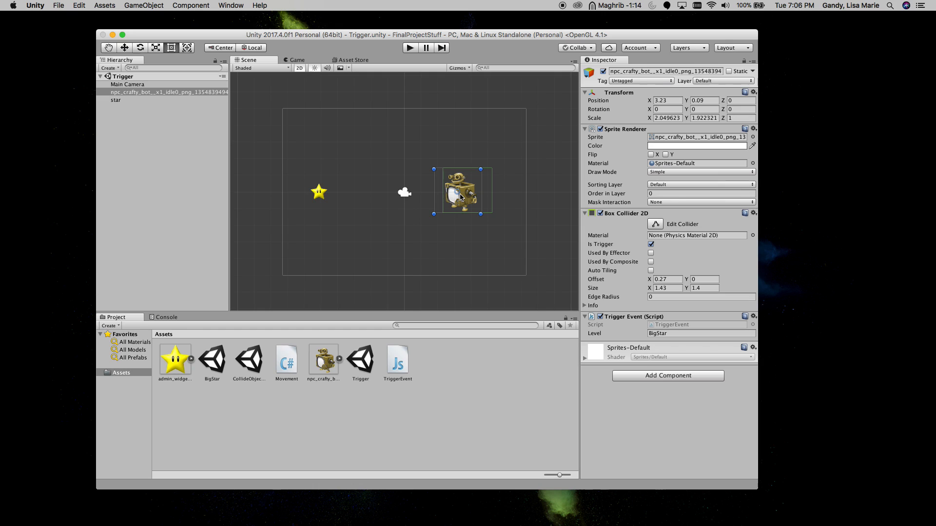
{"action": "left_click", "coordinate": [117, 100]}
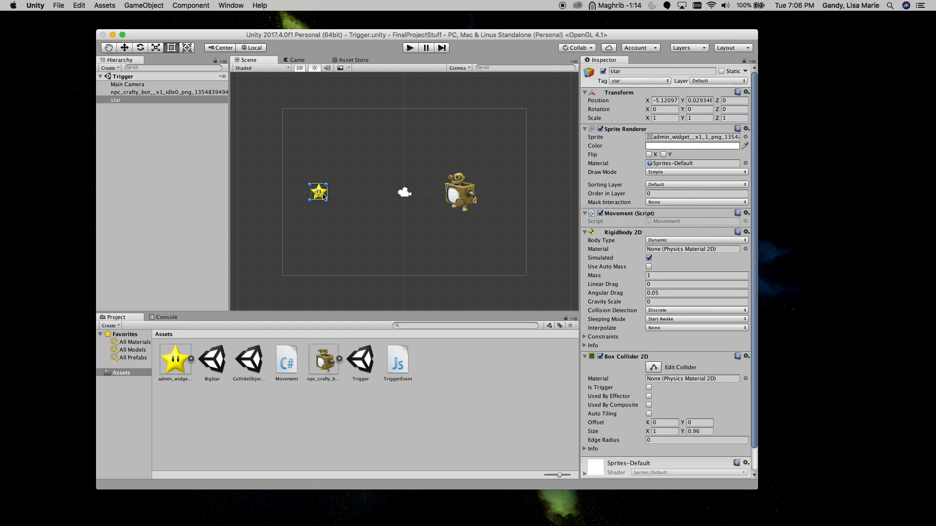
{"action": "mouse_move", "coordinate": [635, 364]}
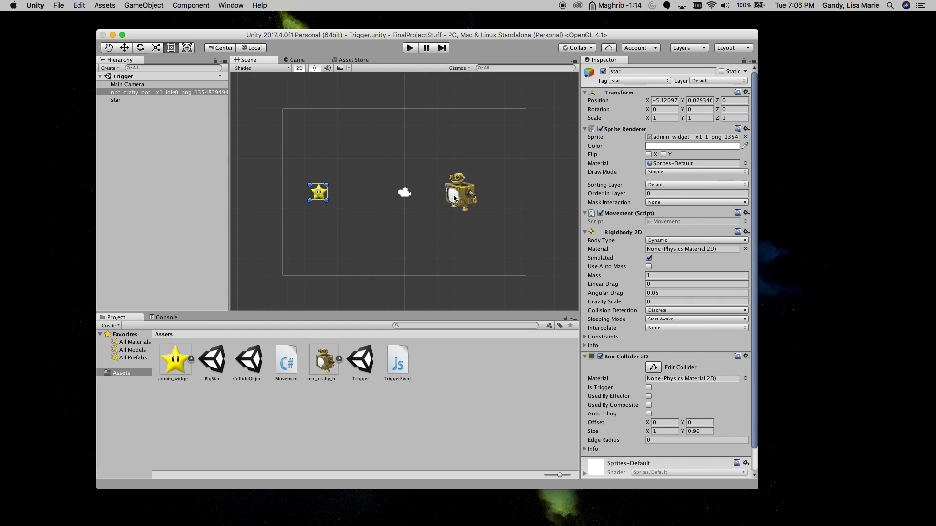
- Inspect the robot's trigger Box Collider 2D and Trigger Event script targeting BigStar, comparing with the star
{"action": "left_click", "coordinate": [460, 191]}
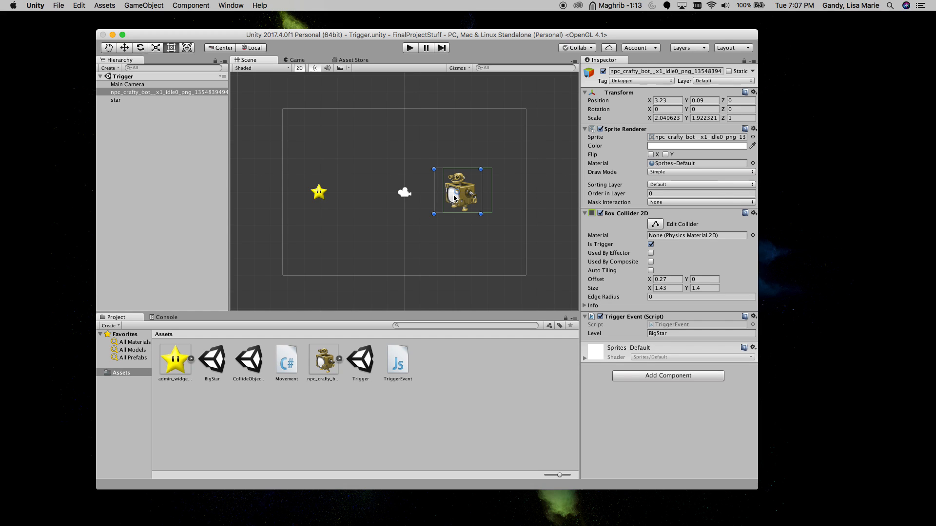
{"action": "mouse_move", "coordinate": [330, 199]}
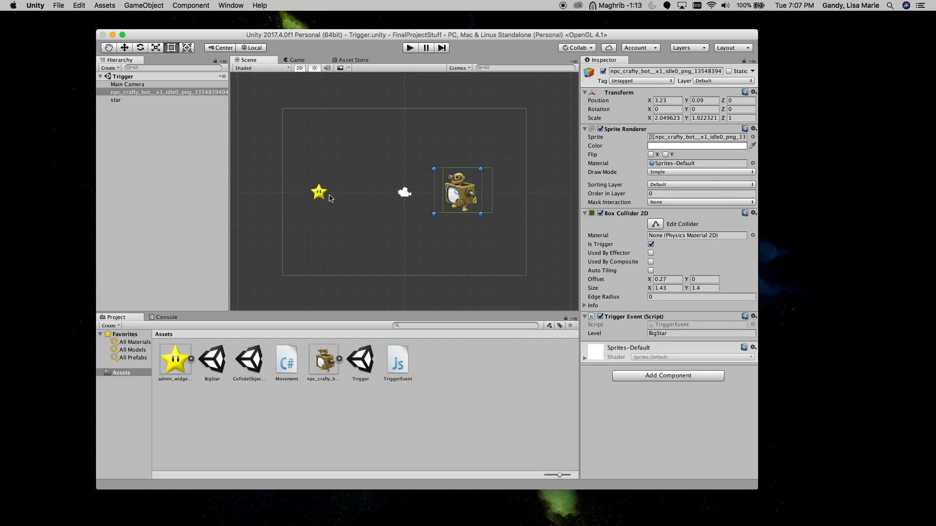
{"action": "mouse_move", "coordinate": [337, 201]}
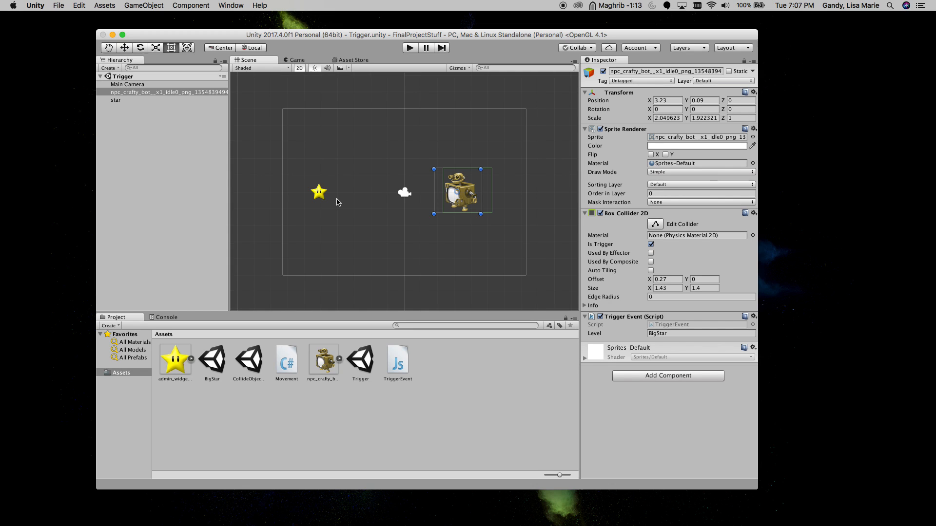
{"action": "left_click", "coordinate": [116, 99]}
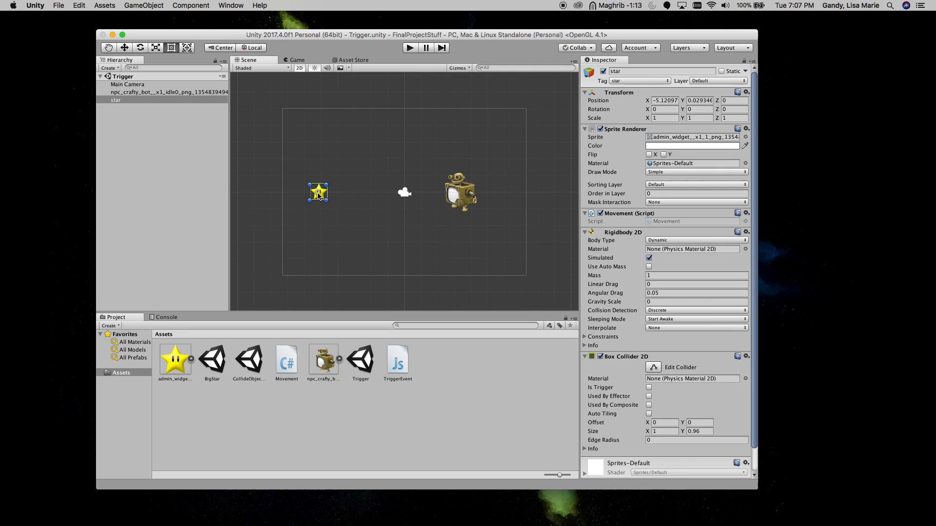
{"action": "left_click", "coordinate": [460, 191]}
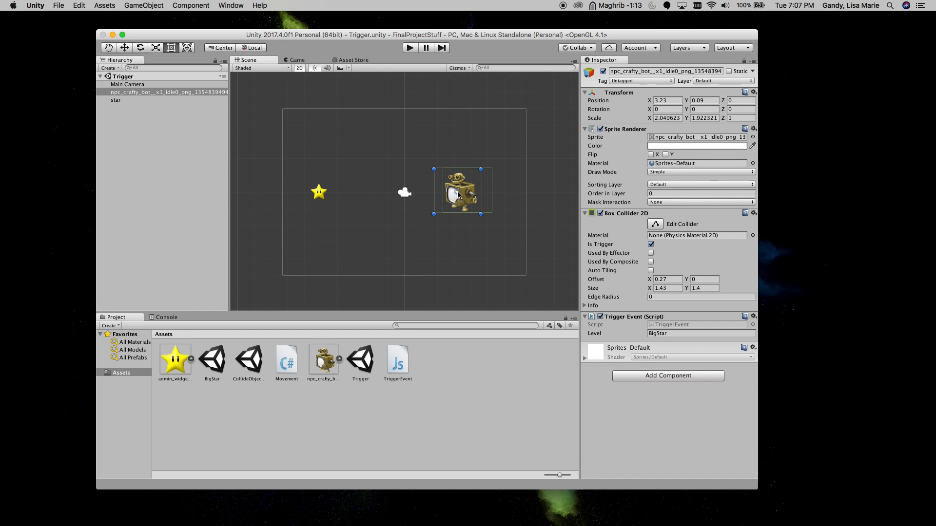
{"action": "left_click", "coordinate": [651, 244]}
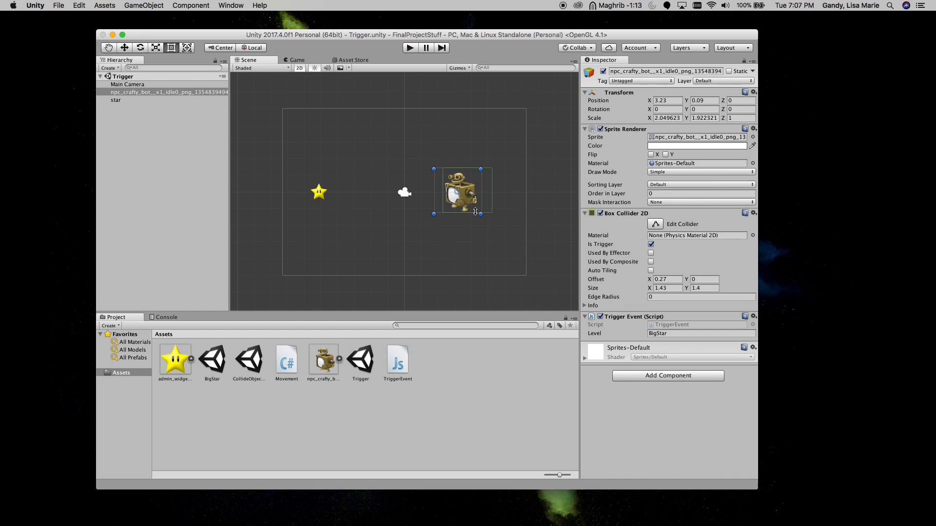
{"action": "mouse_move", "coordinate": [624, 245]}
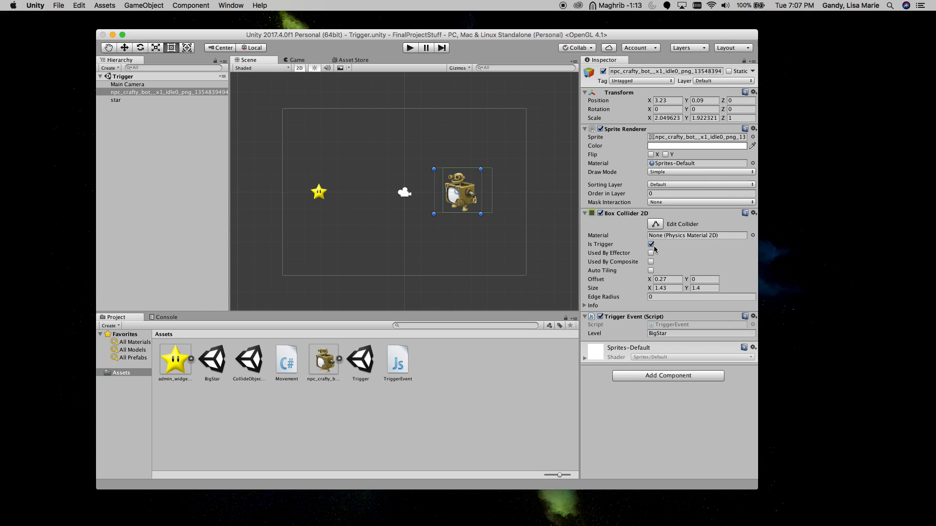
{"action": "mouse_move", "coordinate": [318, 194]}
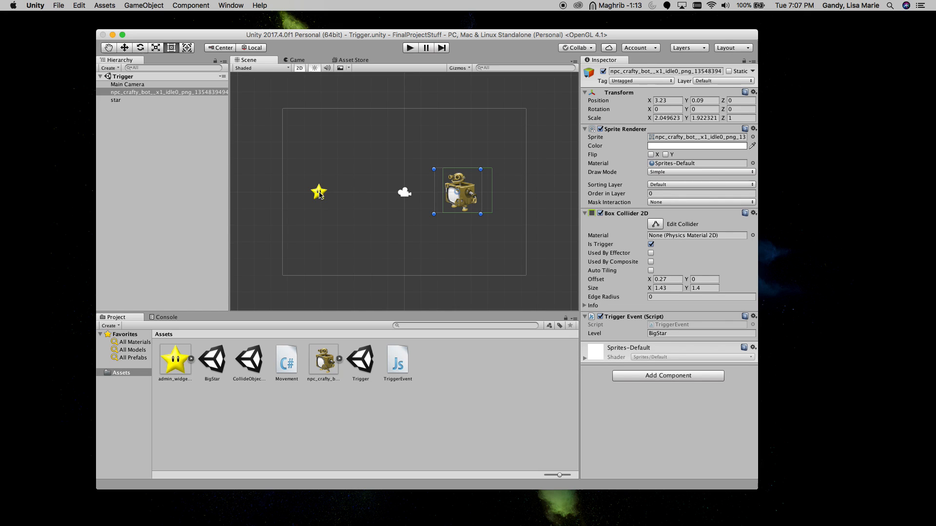
- Review the star's tag list, keep its tag as star, and bring up the File menu
{"action": "left_click", "coordinate": [116, 99]}
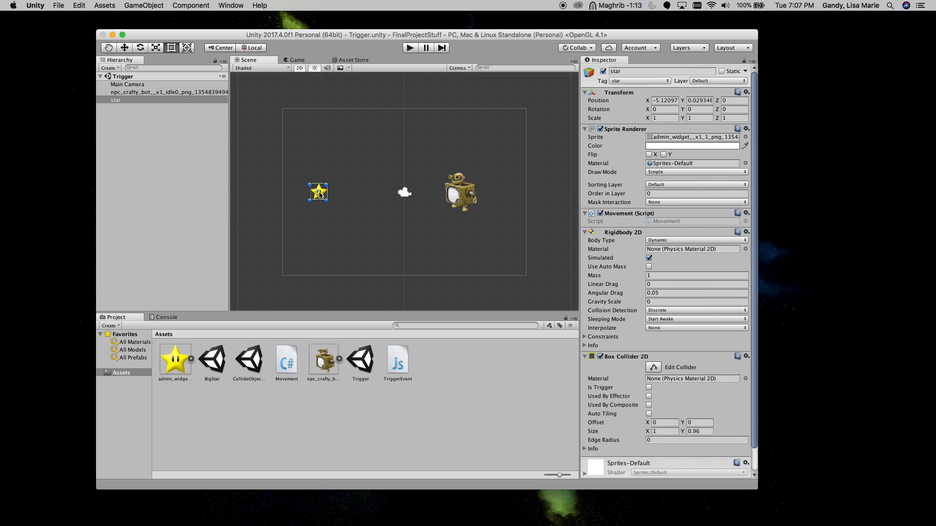
{"action": "mouse_move", "coordinate": [638, 87]}
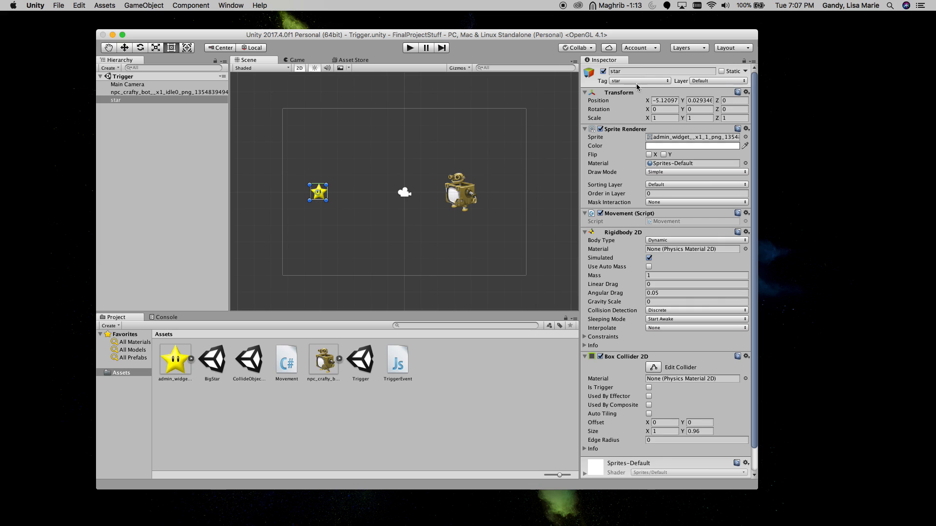
{"action": "left_click", "coordinate": [638, 80]}
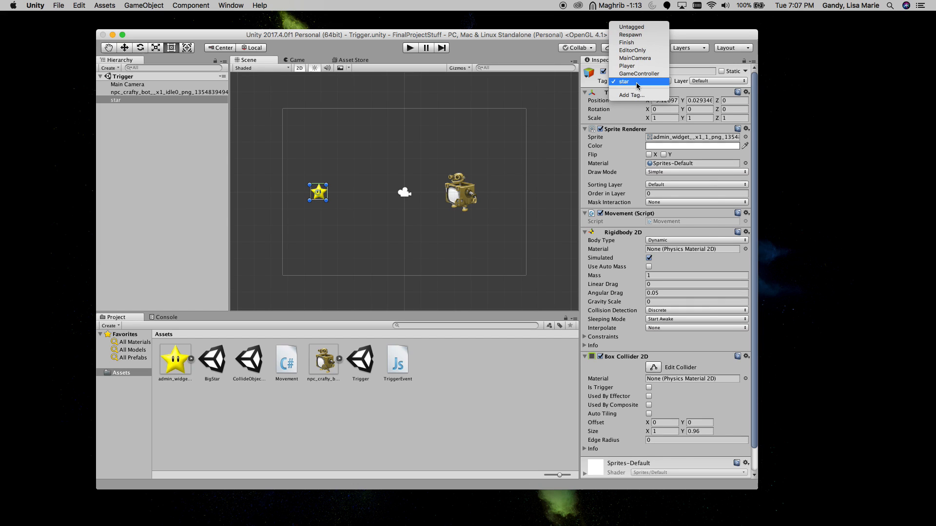
{"action": "mouse_move", "coordinate": [638, 95]}
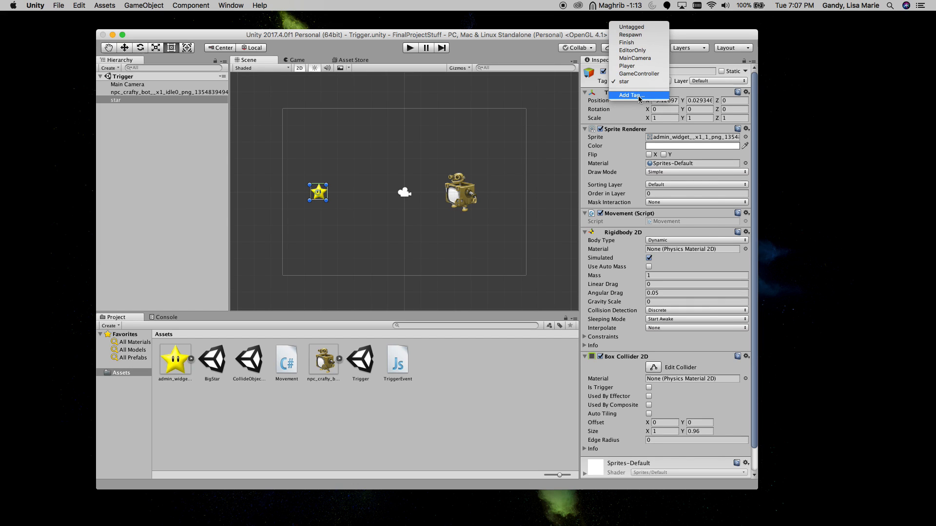
{"action": "mouse_move", "coordinate": [624, 82]}
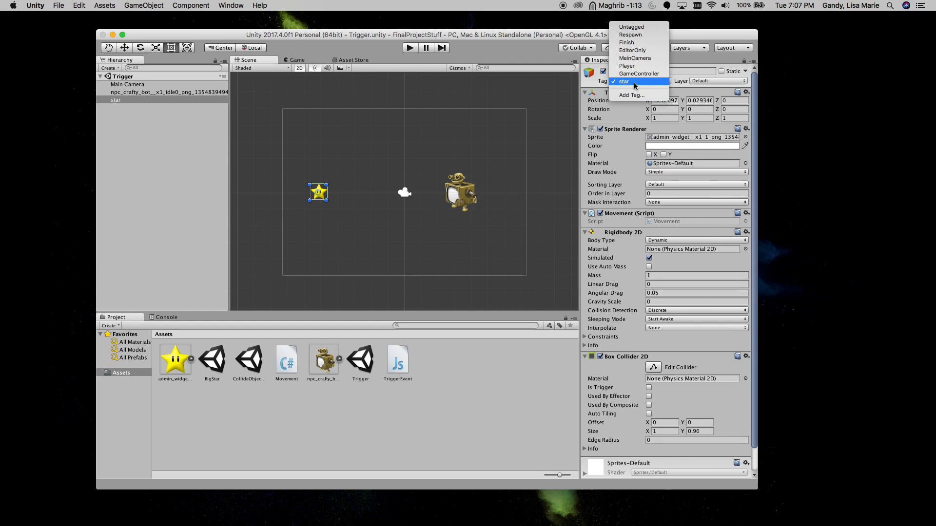
{"action": "left_click", "coordinate": [623, 81]}
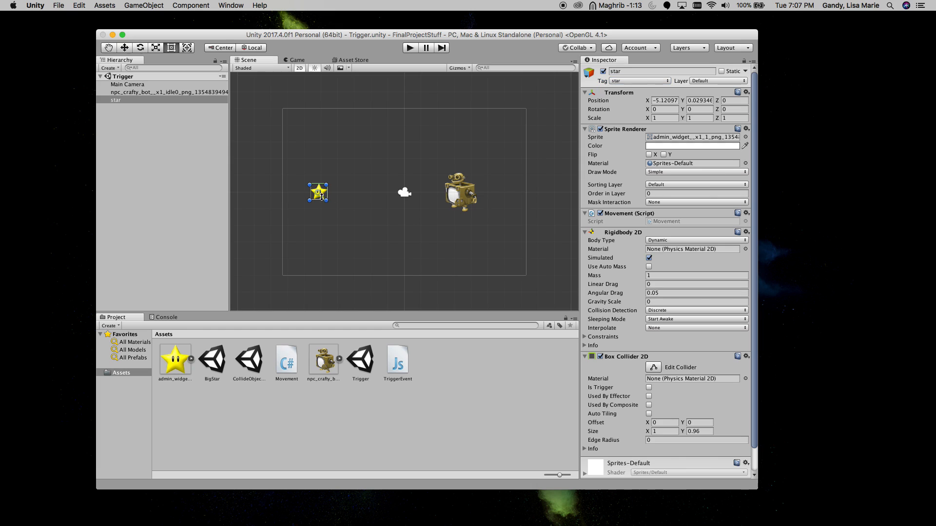
{"action": "mouse_move", "coordinate": [349, 200]}
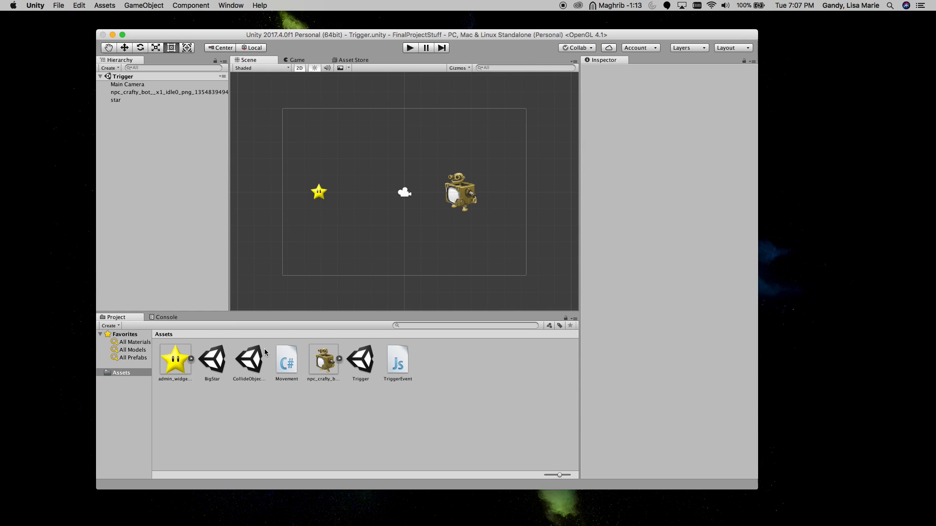
{"action": "mouse_move", "coordinate": [380, 183]}
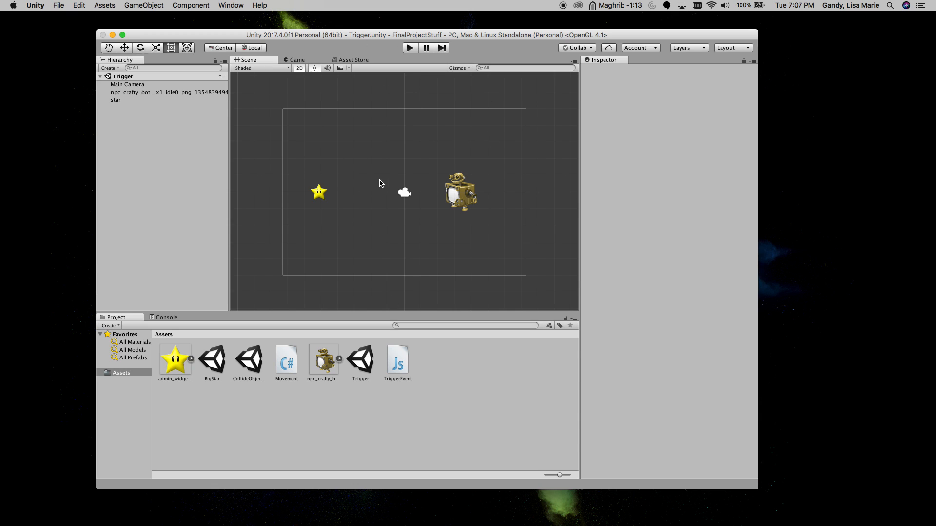
{"action": "mouse_move", "coordinate": [205, 215]}
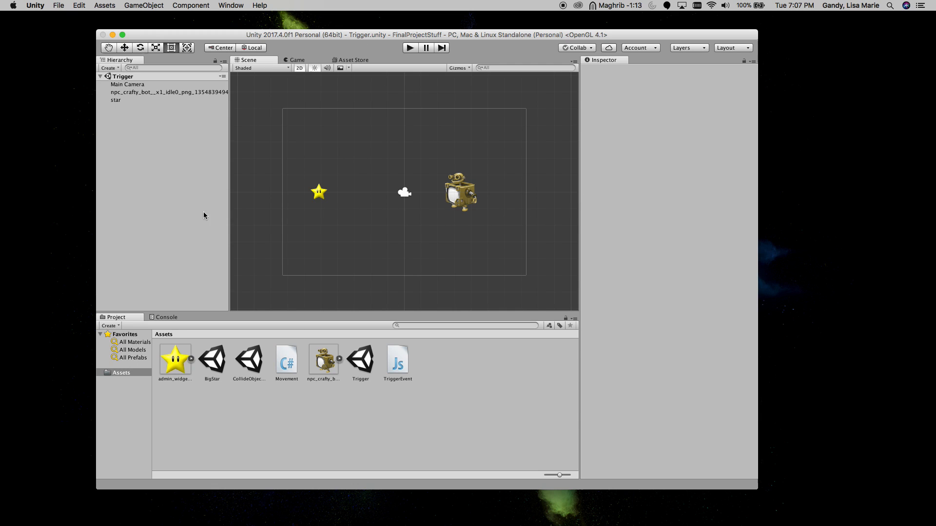
{"action": "left_click", "coordinate": [59, 6]}
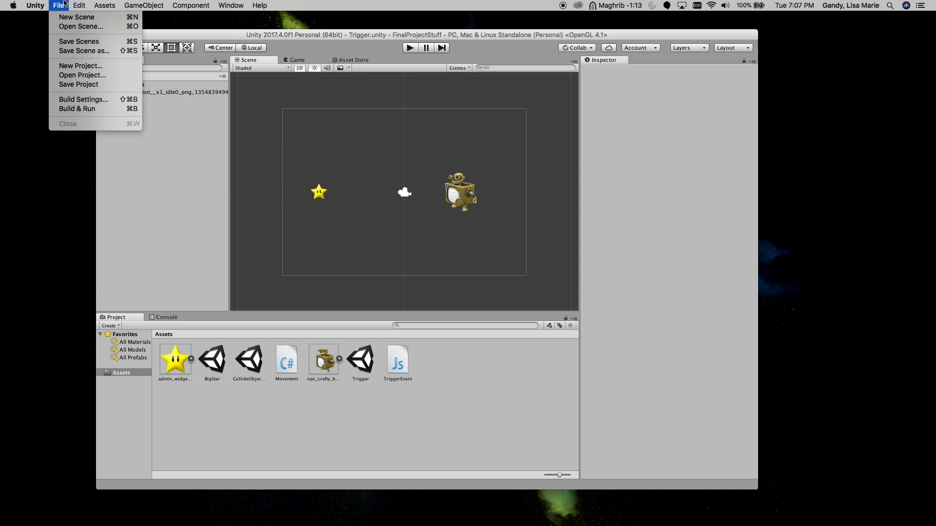
{"action": "left_click", "coordinate": [83, 99]}
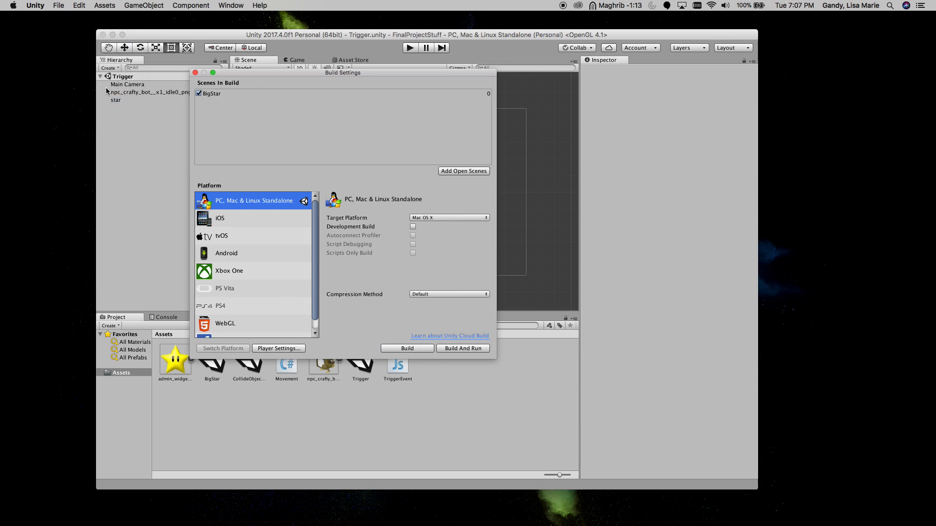
{"action": "left_click_drag", "start_coordinate": [342, 72], "coordinate": [295, 15]}
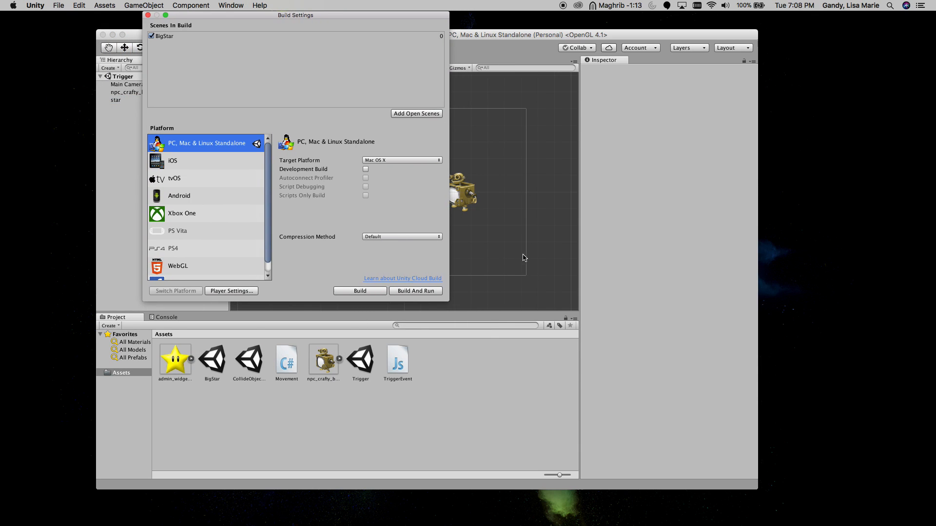
{"action": "mouse_move", "coordinate": [215, 370]}
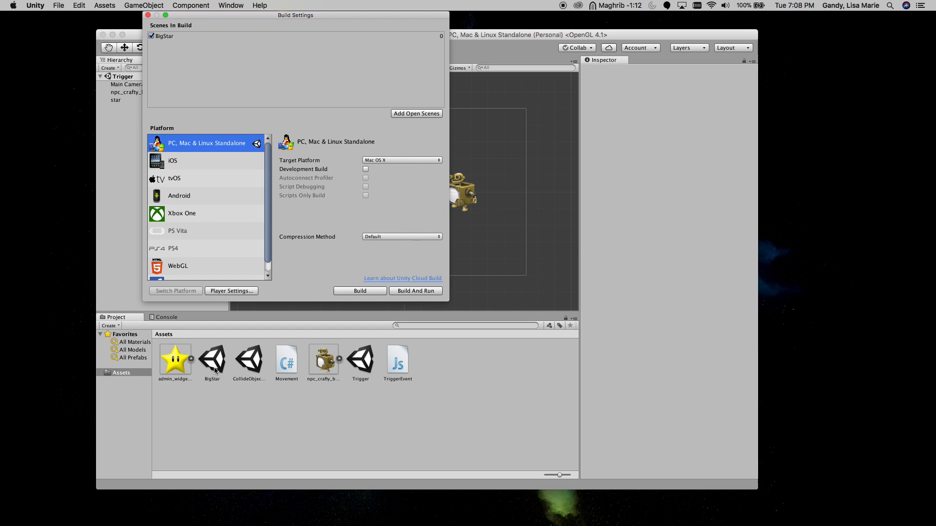
{"action": "mouse_move", "coordinate": [164, 46]}
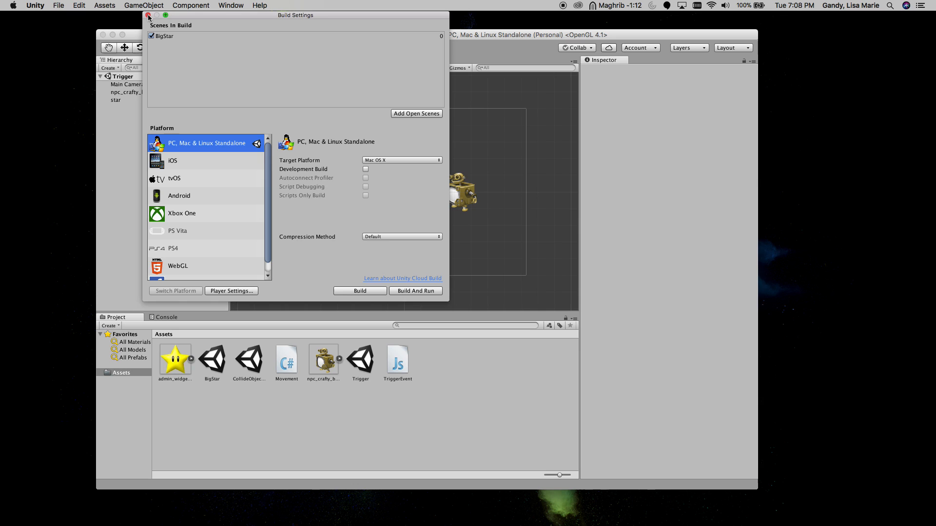
{"action": "left_click", "coordinate": [148, 15]}
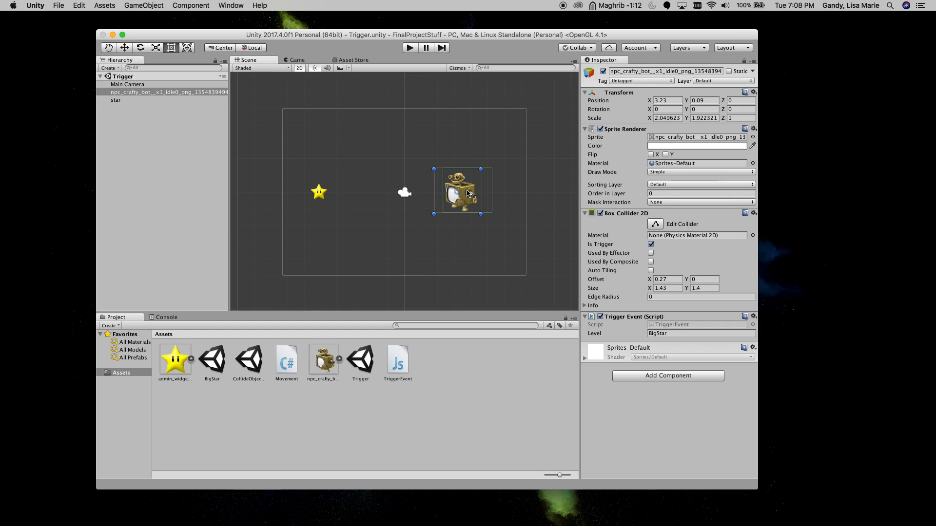
{"action": "mouse_move", "coordinate": [449, 201]}
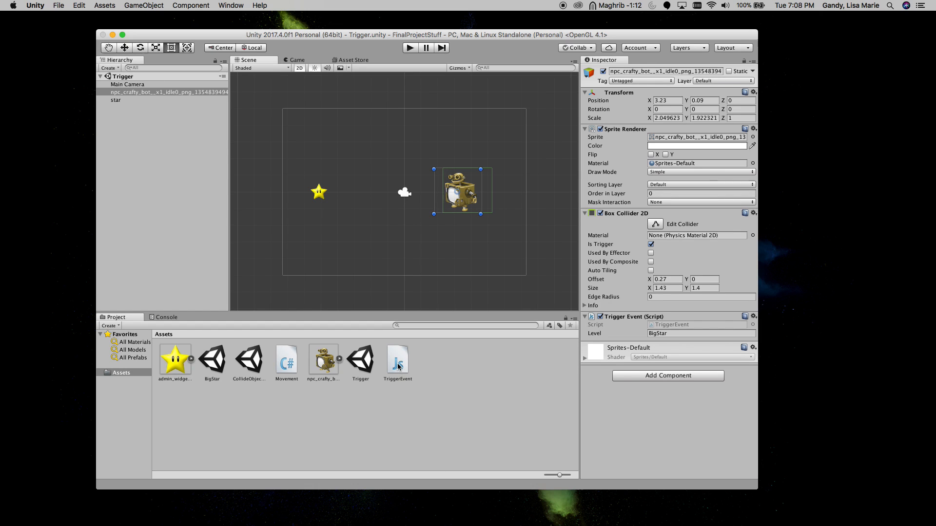
- Bring the TriggerEvent script up for editing in MonoDevelop
{"action": "double_click", "coordinate": [397, 359]}
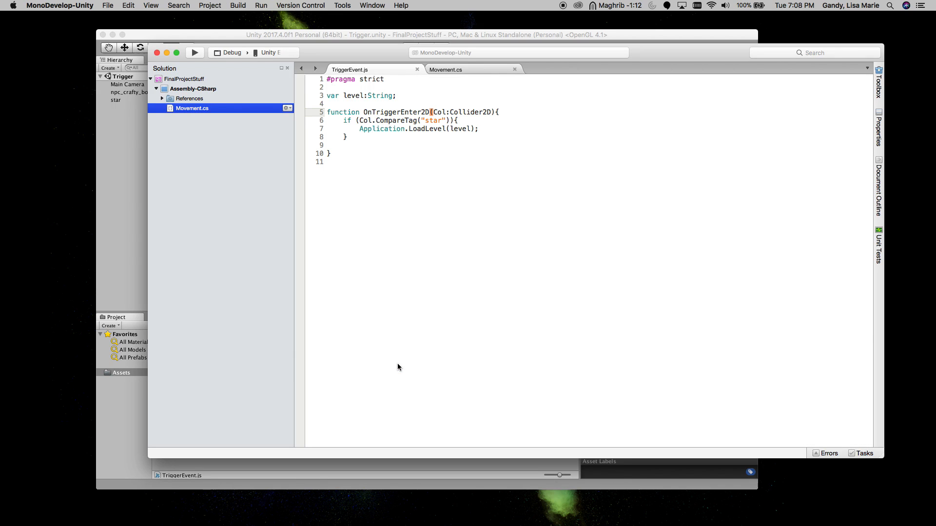
{"action": "mouse_move", "coordinate": [386, 158]}
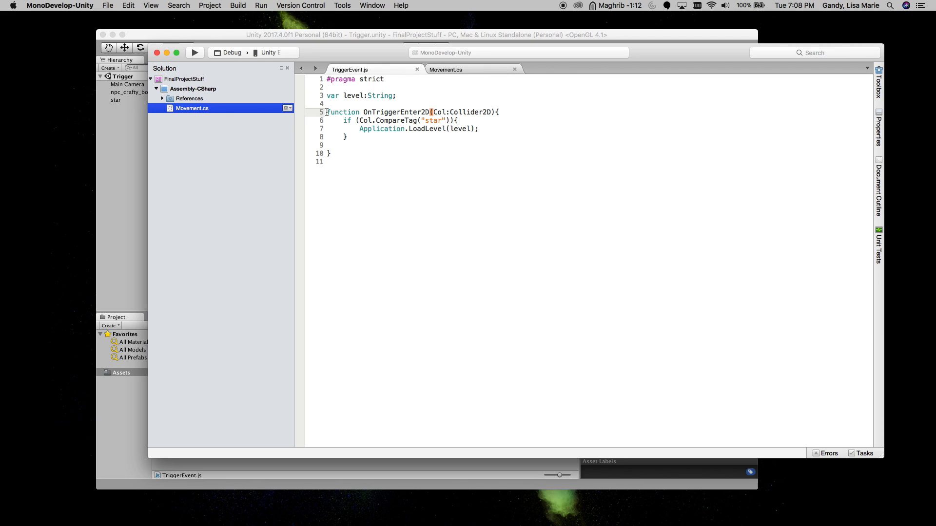
- Highlight the OnTriggerEnter2D declaration, the CompareTag star check and the LoadLevel line, leaving code unchanged
{"action": "double_click", "coordinate": [380, 113]}
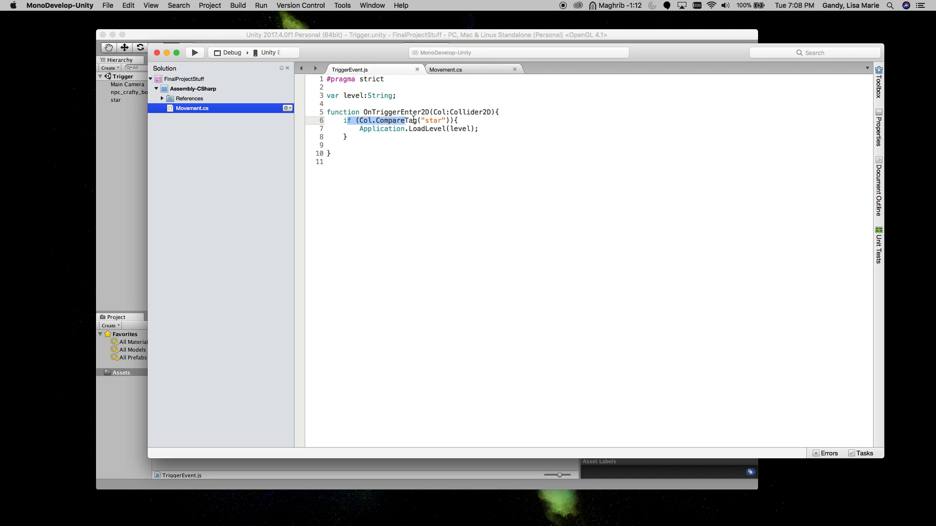
{"action": "double_click", "coordinate": [432, 121]}
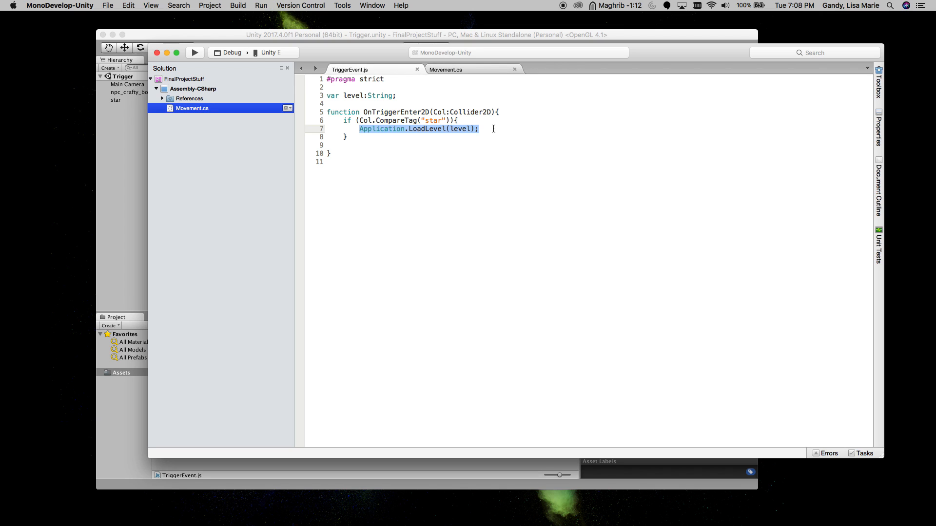
{"action": "double_click", "coordinate": [460, 129]}
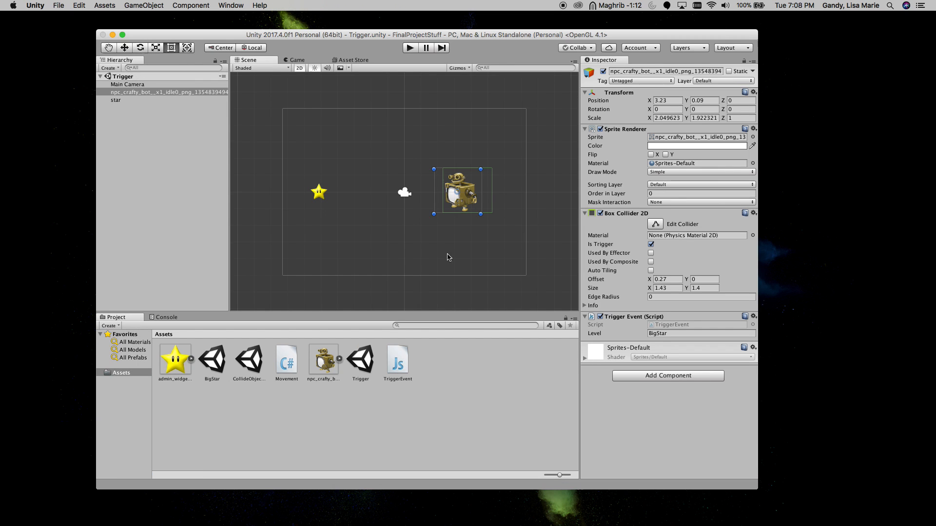
{"action": "mouse_move", "coordinate": [460, 195]}
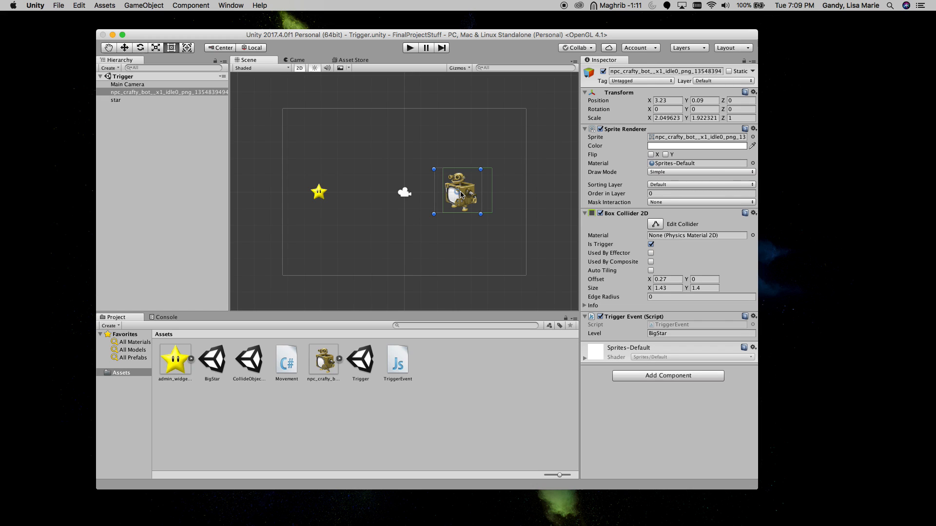
{"action": "mouse_move", "coordinate": [600, 338]}
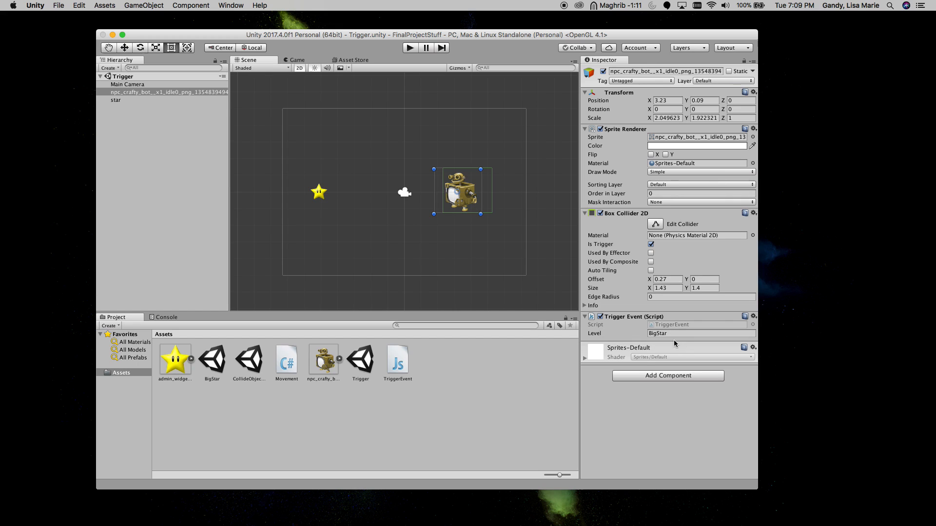
{"action": "mouse_move", "coordinate": [401, 222]}
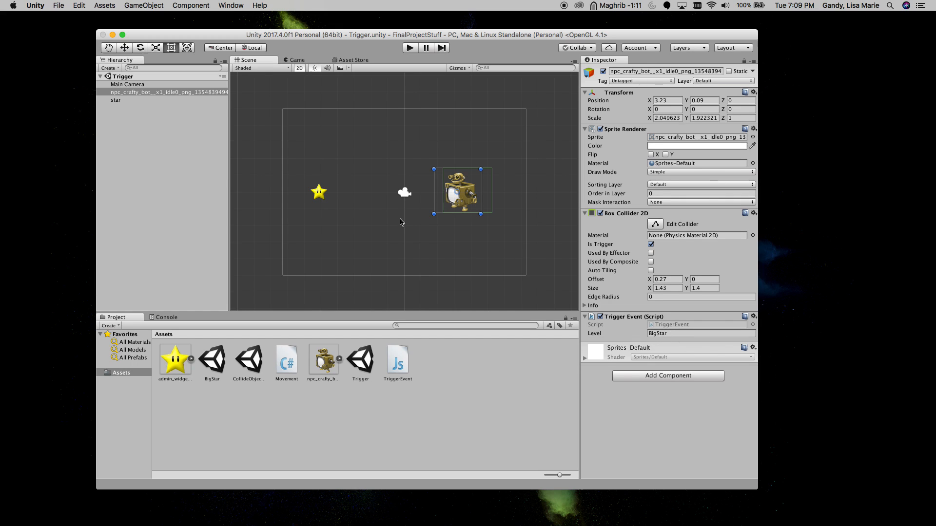
{"action": "mouse_move", "coordinate": [324, 198]}
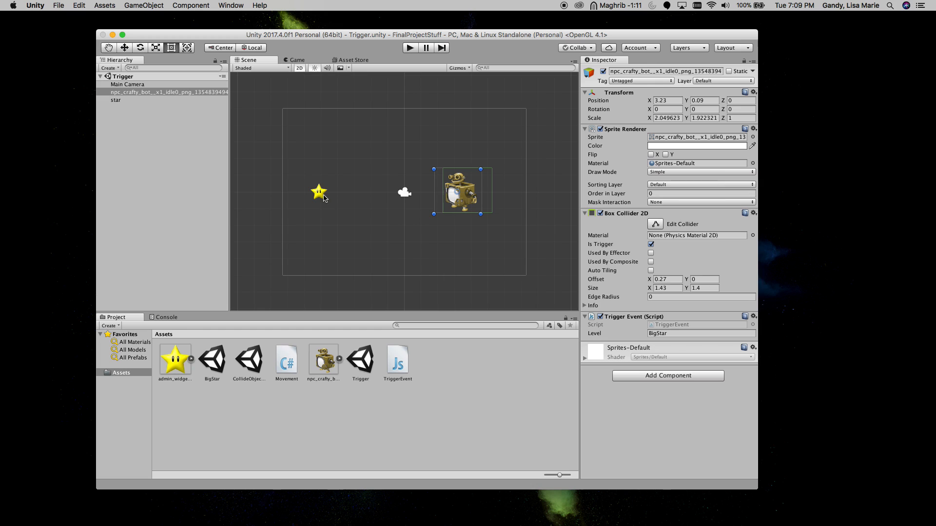
- Inspect the star's tag and components, then bring up the Movement script for editing
{"action": "left_click", "coordinate": [117, 99]}
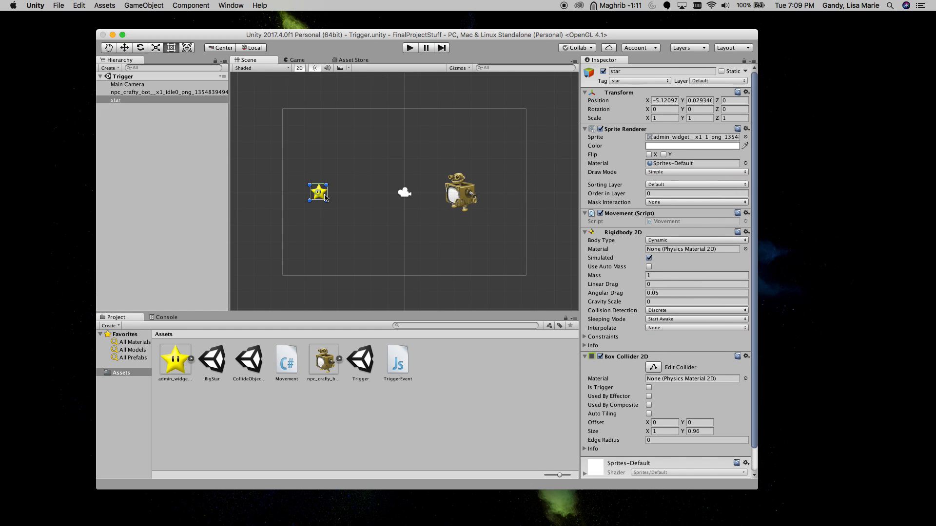
{"action": "mouse_move", "coordinate": [274, 371]}
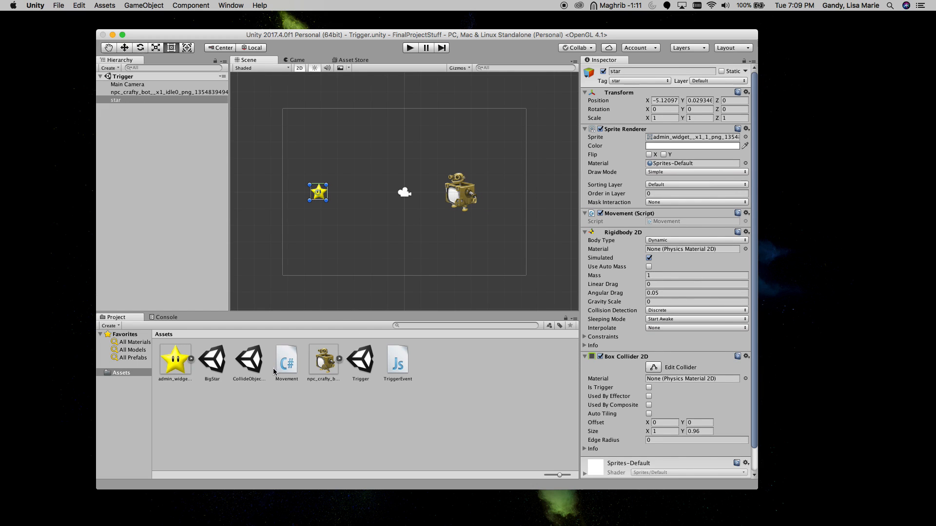
{"action": "double_click", "coordinate": [287, 358]}
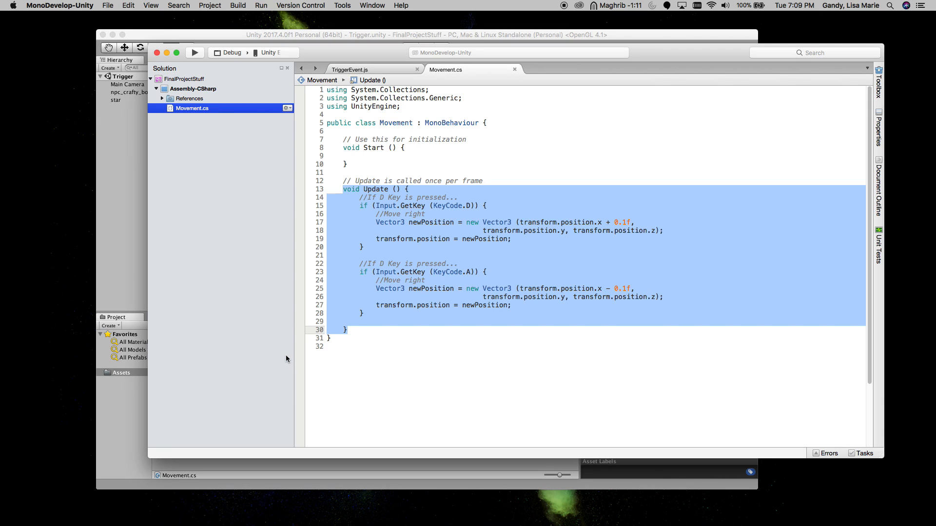
- Deselect the Update method code in the Movement script, leaving it unchanged
{"action": "left_click", "coordinate": [363, 213]}
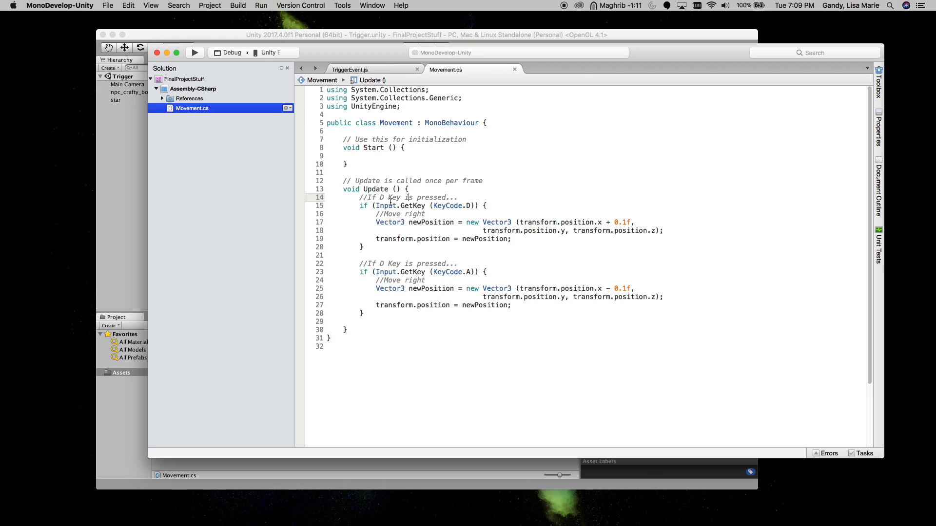
{"action": "mouse_move", "coordinate": [596, 306]}
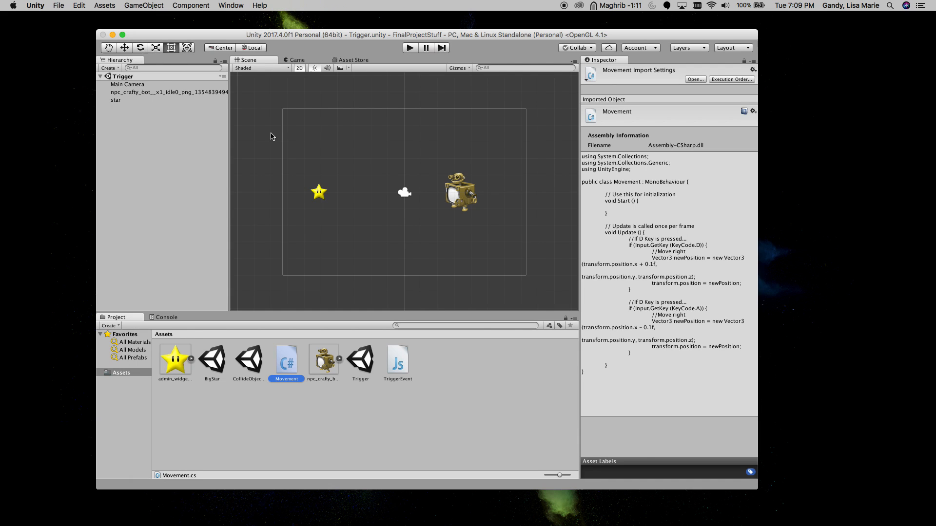
- Run the Trigger scene and move the star into the robot's trigger so BigStar loads
{"action": "left_click", "coordinate": [410, 47]}
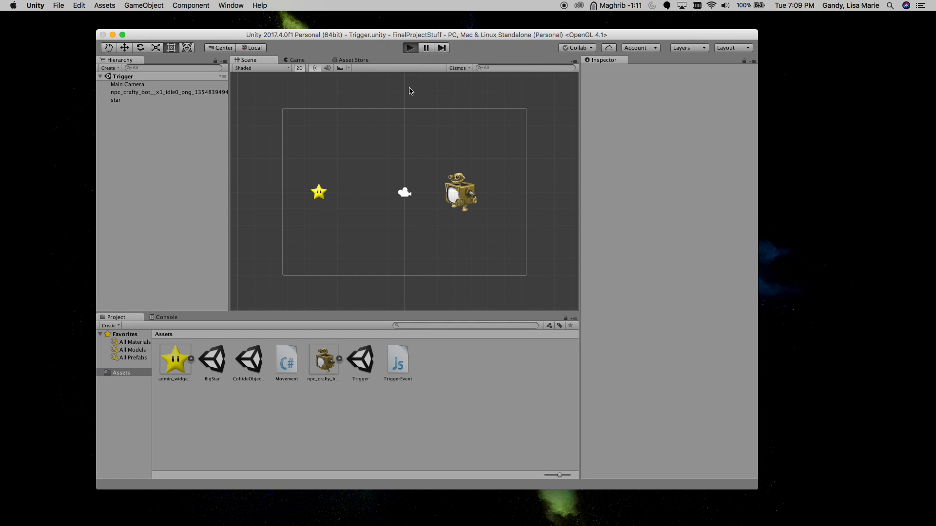
{"action": "left_click", "coordinate": [410, 47]}
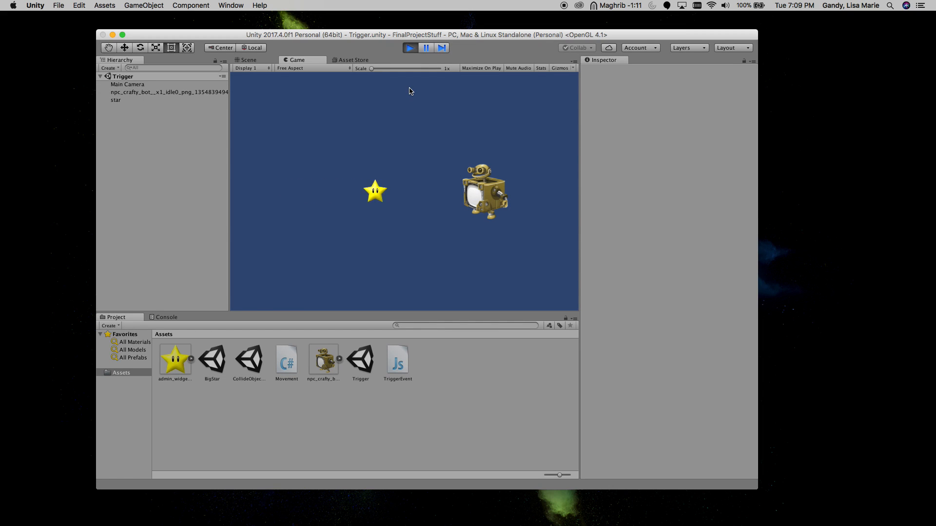
{"action": "double_click", "coordinate": [212, 358]}
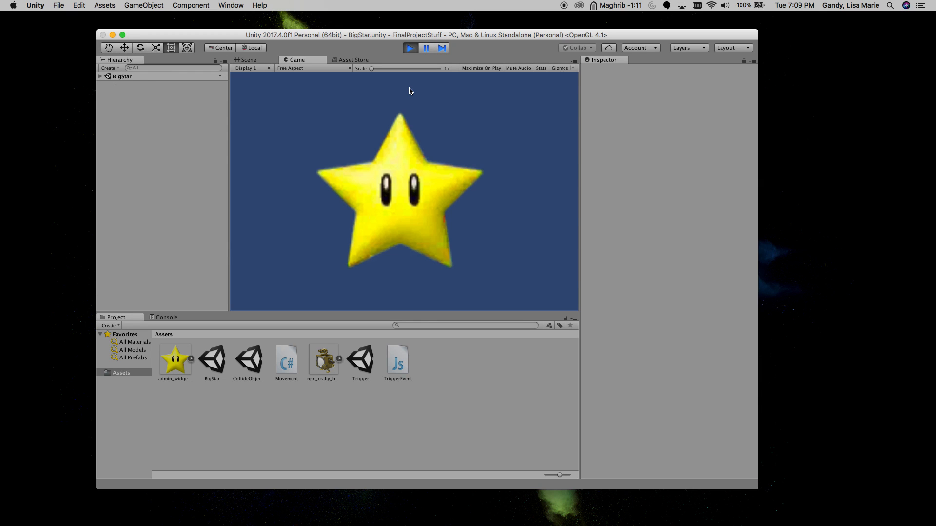